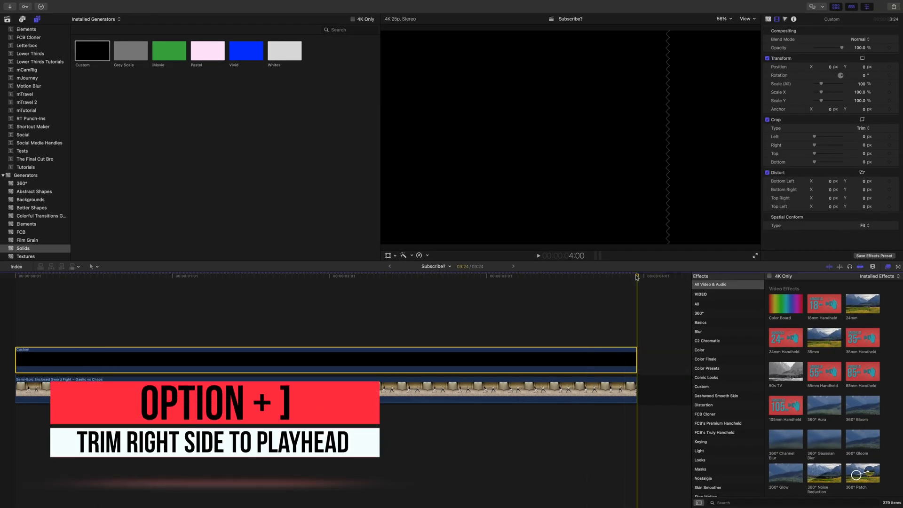
Step: Trim the black solid to end with the fight clip and show its Color parameter
{"action": "key", "text": "option+]"}
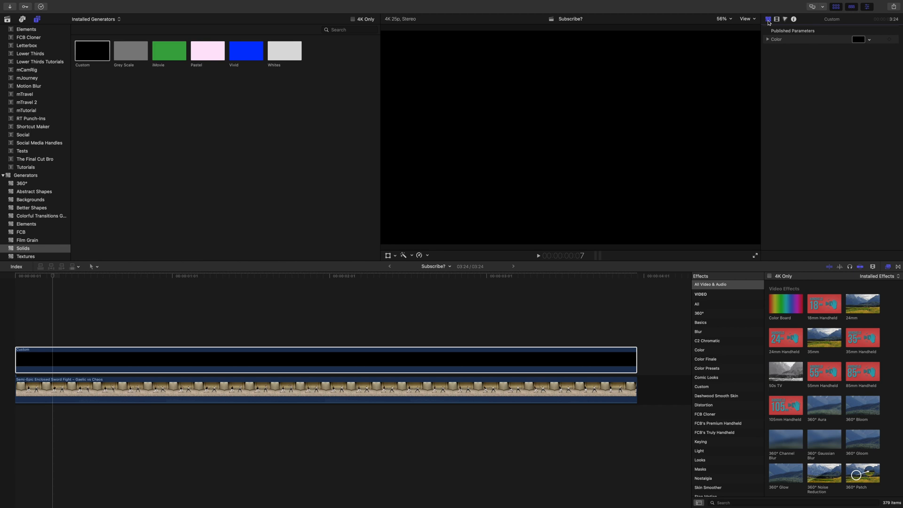
{"action": "left_click", "coordinate": [857, 39]}
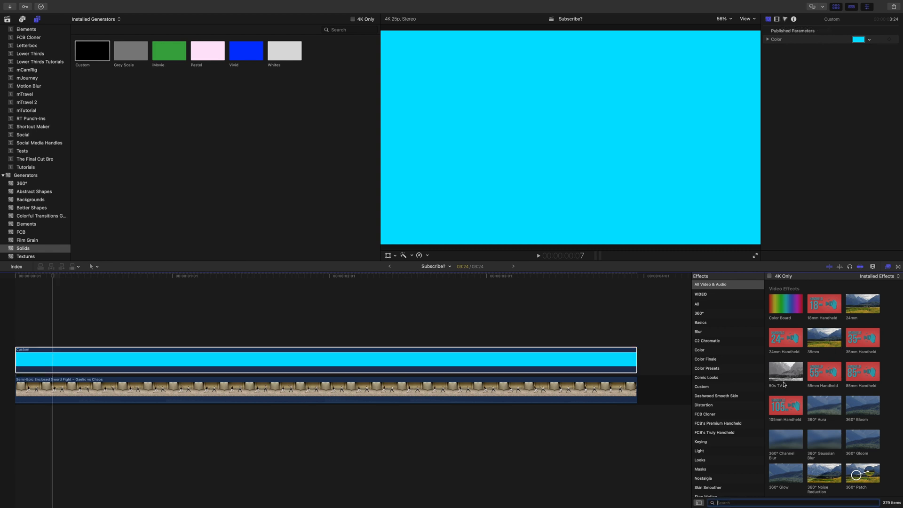
Step: Find Draw Mask and Neon in the Effects browser and apply them to the cyan solid
{"action": "type", "text": "draw"}
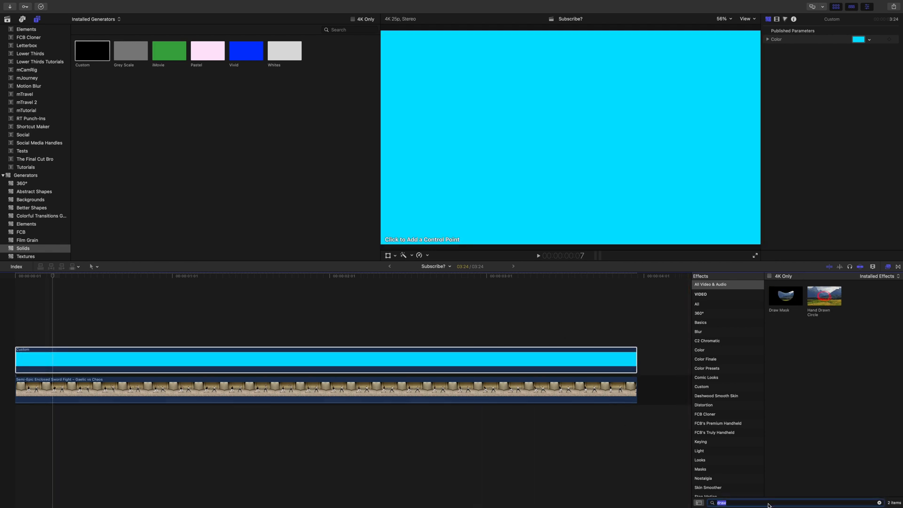
{"action": "type", "text": "neon"}
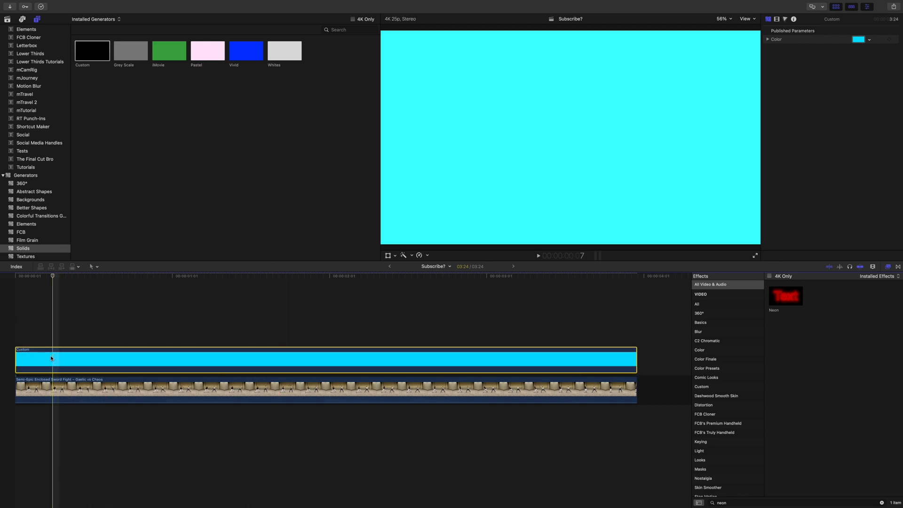
{"action": "left_click", "coordinate": [775, 19]}
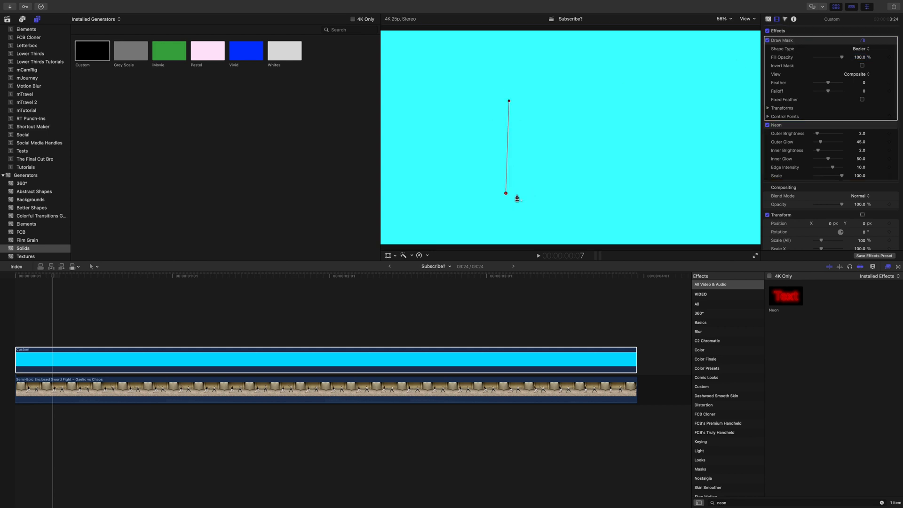
Step: Outline a thin four-point Draw Mask blade over the left fighter's sword
{"action": "left_click", "coordinate": [858, 47]}
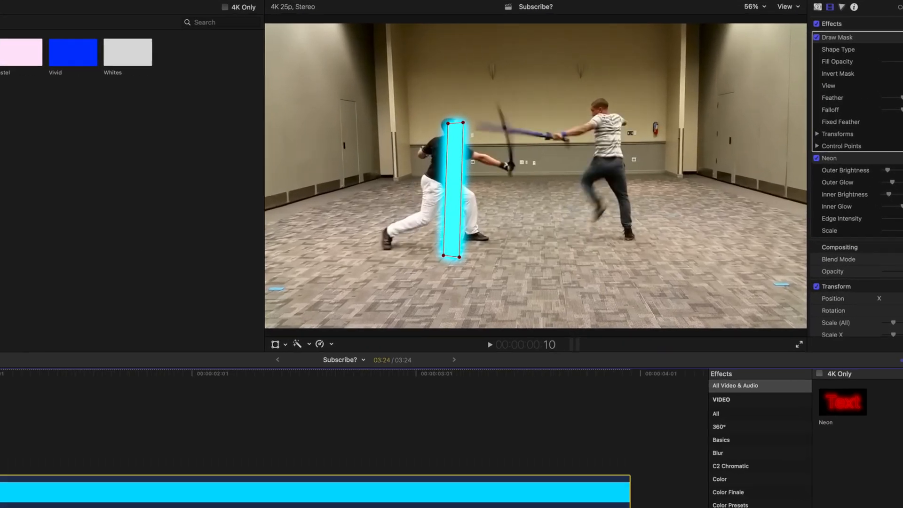
{"action": "left_click", "coordinate": [798, 344]}
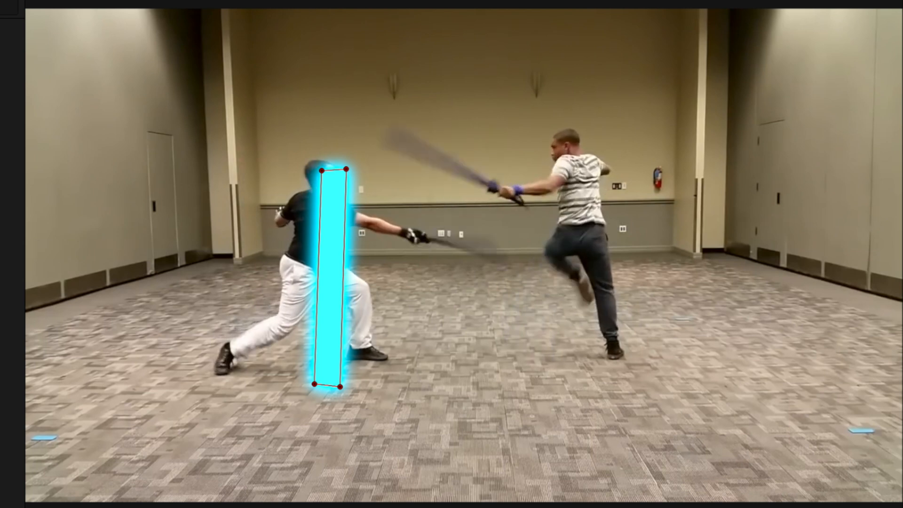
Step: Drag the mask control points frame by frame so the cyan blade tracks the sword
{"action": "left_click_drag", "start_coordinate": [344, 171], "coordinate": [404, 121]}
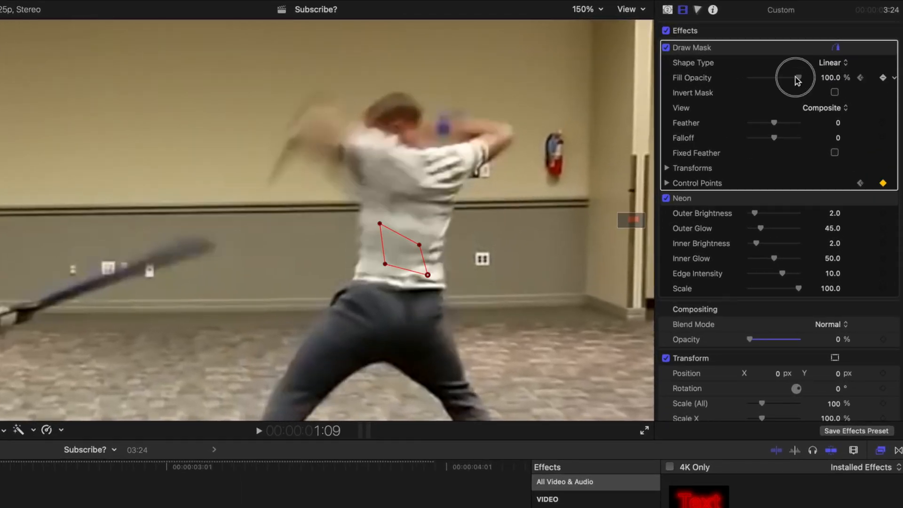
{"action": "left_click_drag", "start_coordinate": [797, 77], "coordinate": [751, 77]}
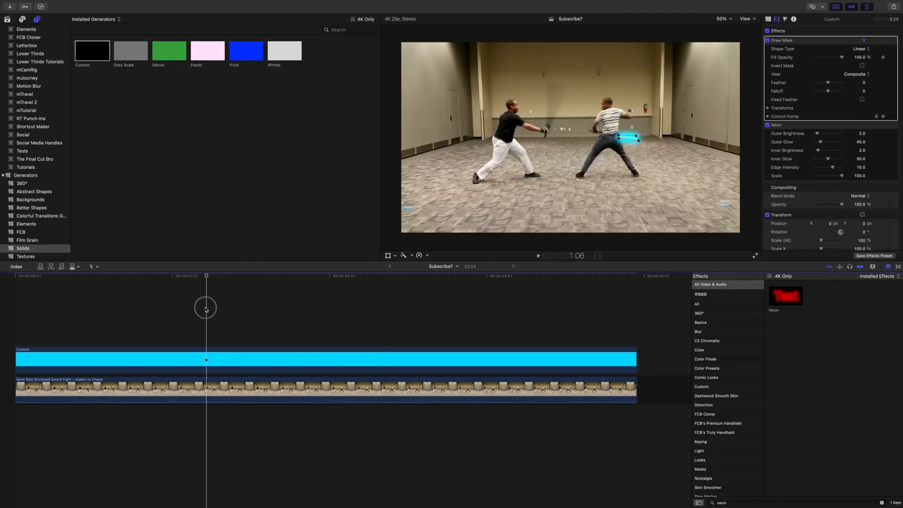
Step: Scrub through the fight to check the blade tracking before duplicating the clip
{"action": "left_click_drag", "start_coordinate": [206, 307], "coordinate": [60, 304]}
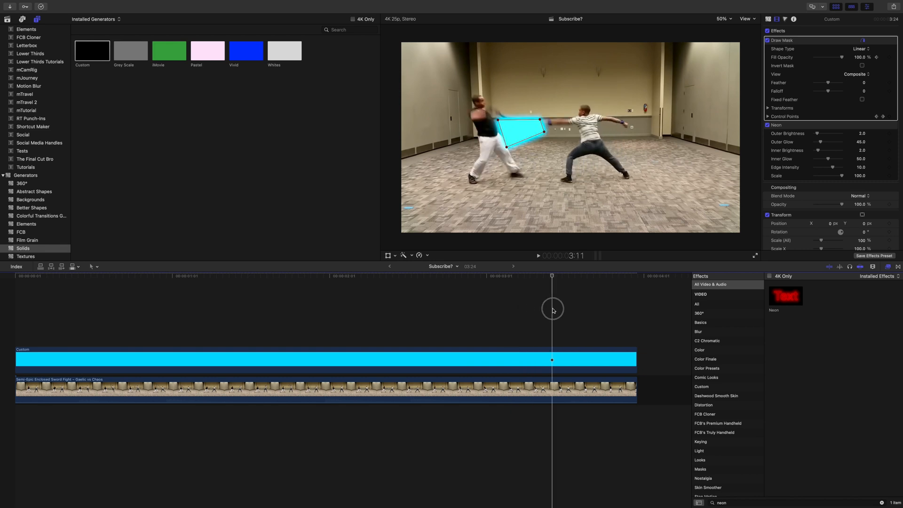
{"action": "left_click_drag", "start_coordinate": [552, 308], "coordinate": [514, 304]}
{"action": "type", "text": "d"}
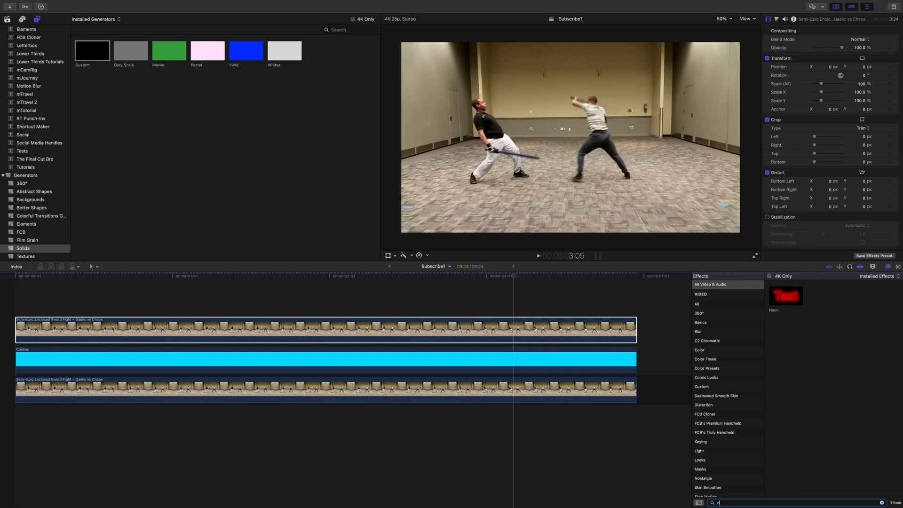
Step: Apply Draw Mask to the top clip around the right fighter with Feather about 89
{"action": "type", "text": "raw"}
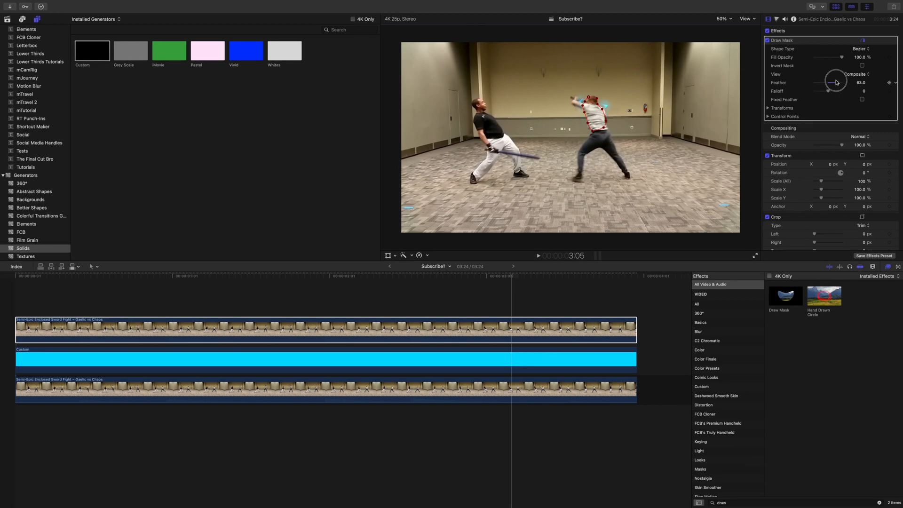
{"action": "left_click_drag", "start_coordinate": [832, 83], "coordinate": [820, 92]}
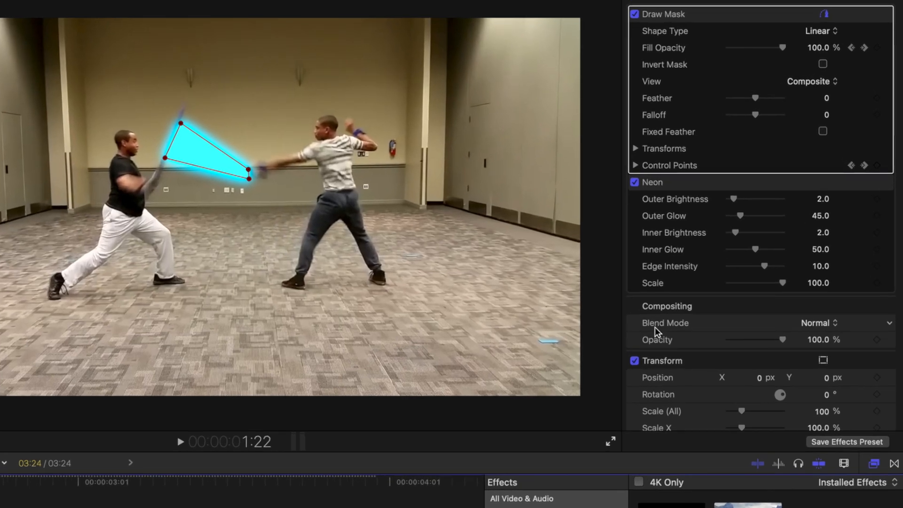
{"action": "mouse_move", "coordinate": [679, 320]}
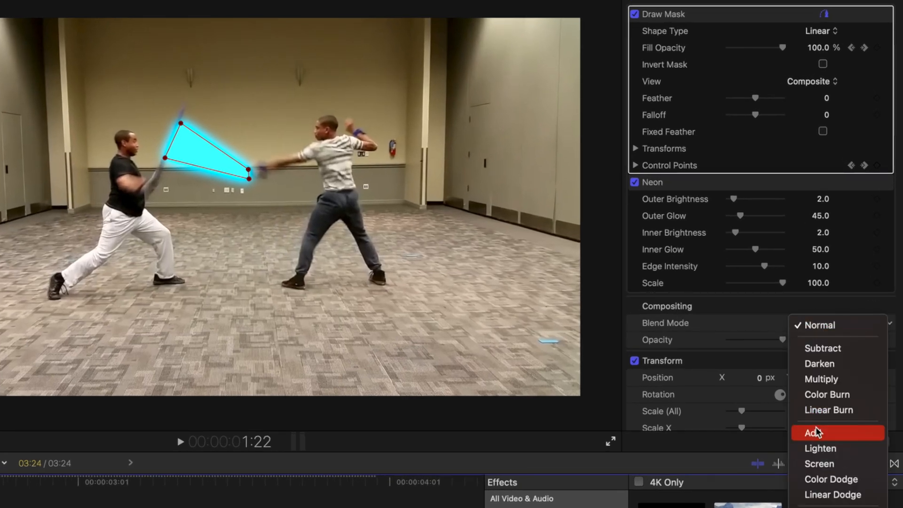
Step: Set the cyan blade solid's Compositing Blend Mode to Add
{"action": "left_click", "coordinate": [815, 433]}
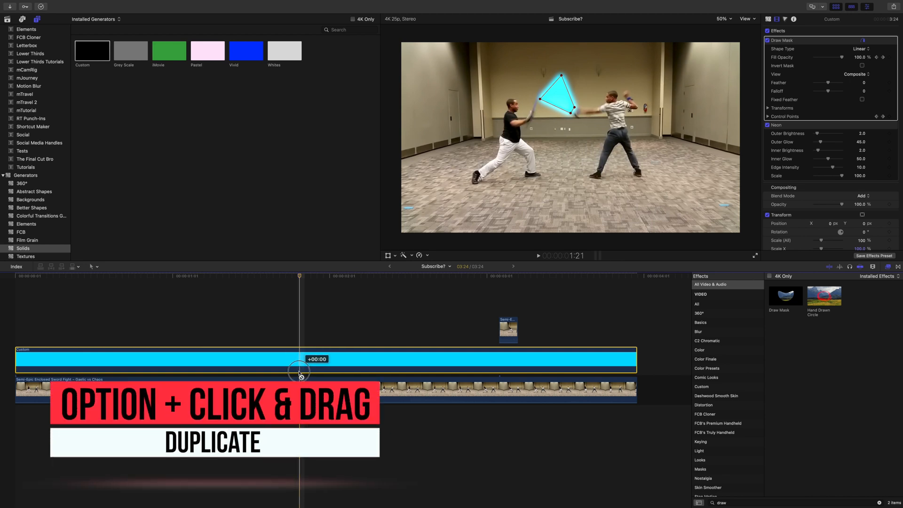
Step: Option-drag the blade solid to duplicate it as the red lightsaber layer
{"action": "left_click_drag", "start_coordinate": [323, 358], "coordinate": [323, 350]}
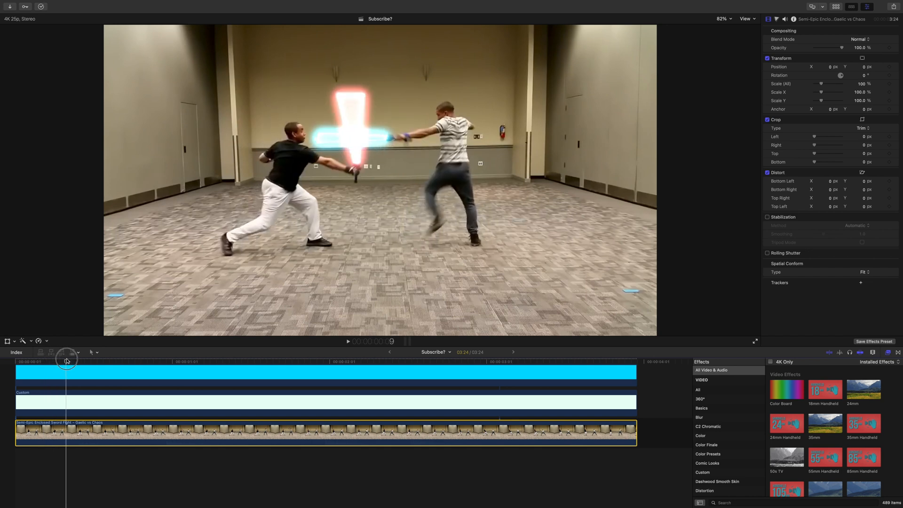
{"action": "left_click_drag", "start_coordinate": [68, 361], "coordinate": [61, 362]}
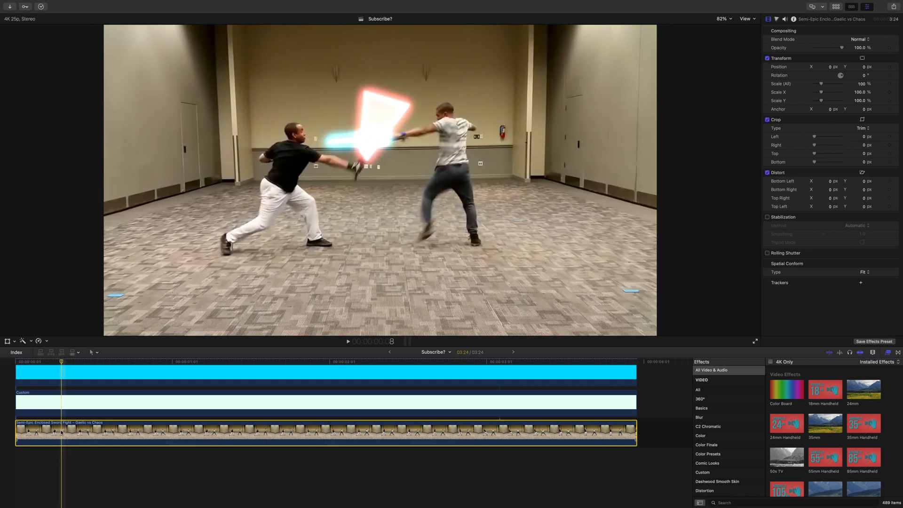
{"action": "key", "text": "m"}
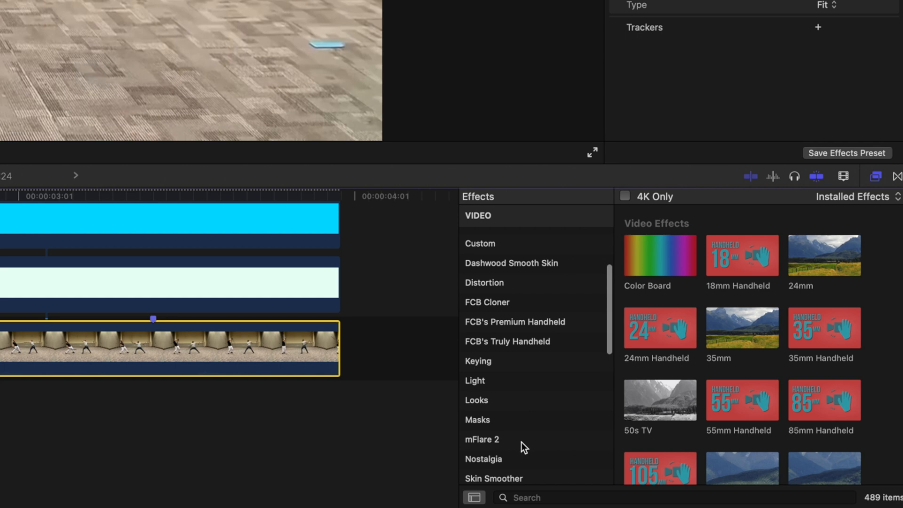
Step: Browse the mFlare 2 effects down to Space Radiation for the fight clip
{"action": "left_click", "coordinate": [482, 439]}
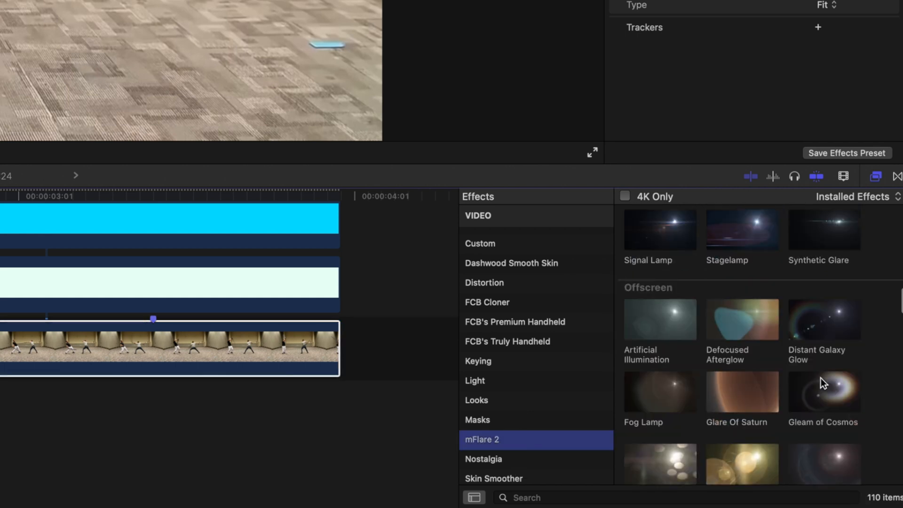
{"action": "scroll", "scroll_direction": "down", "scroll_amount": 3}
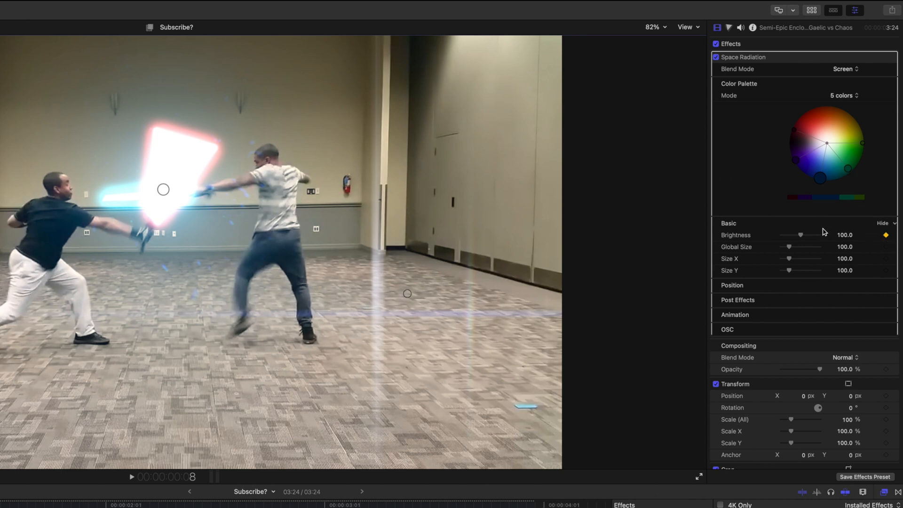
Step: Keyframe Space Radiation Brightness to 200 at the clash then 0, and preview from the start
{"action": "left_click_drag", "start_coordinate": [799, 234], "coordinate": [817, 234]}
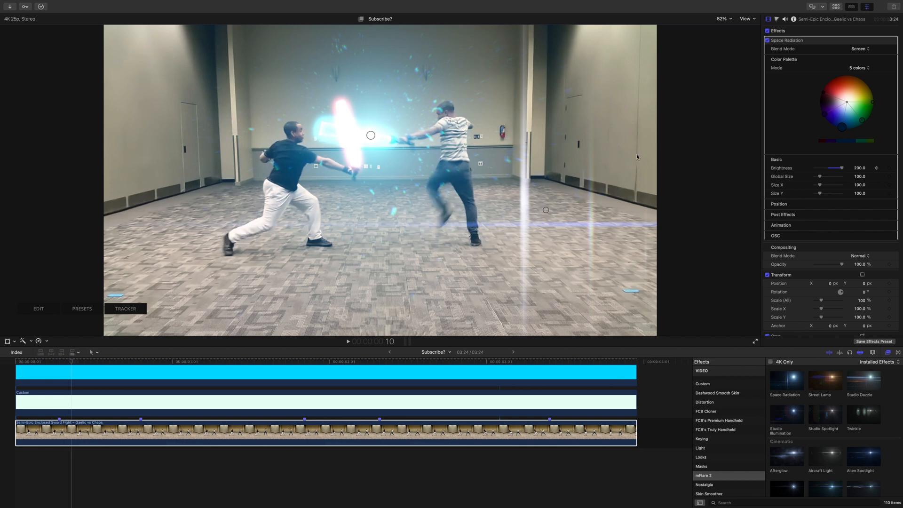
{"action": "left_click_drag", "start_coordinate": [846, 167], "coordinate": [825, 167]}
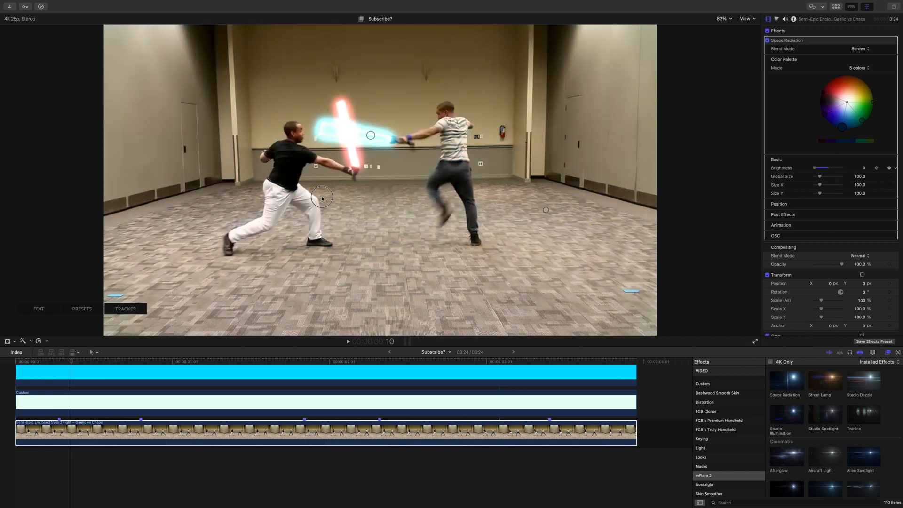
{"action": "left_click_drag", "start_coordinate": [827, 167], "coordinate": [844, 168]}
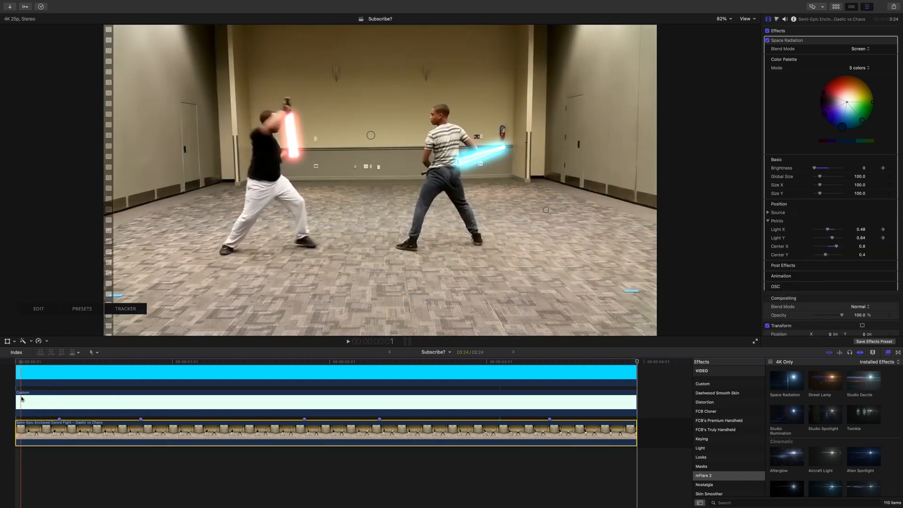
{"action": "left_click", "coordinate": [348, 340]}
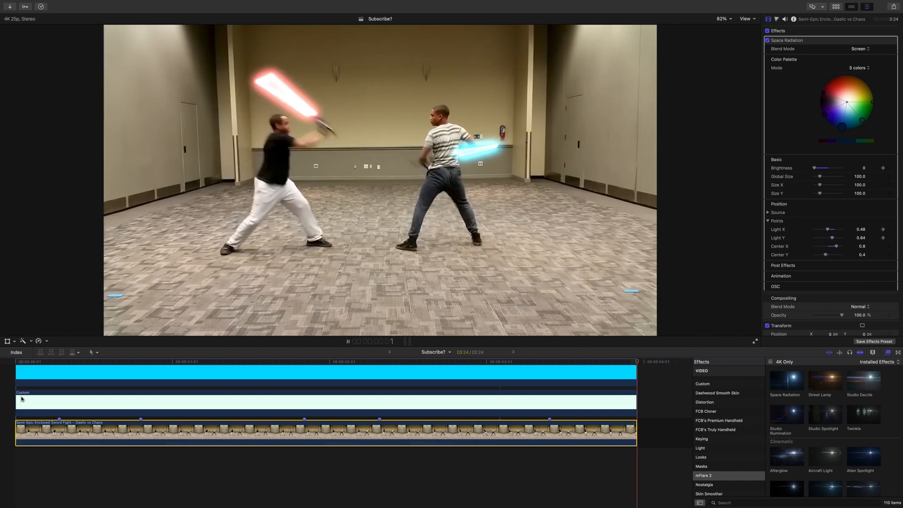